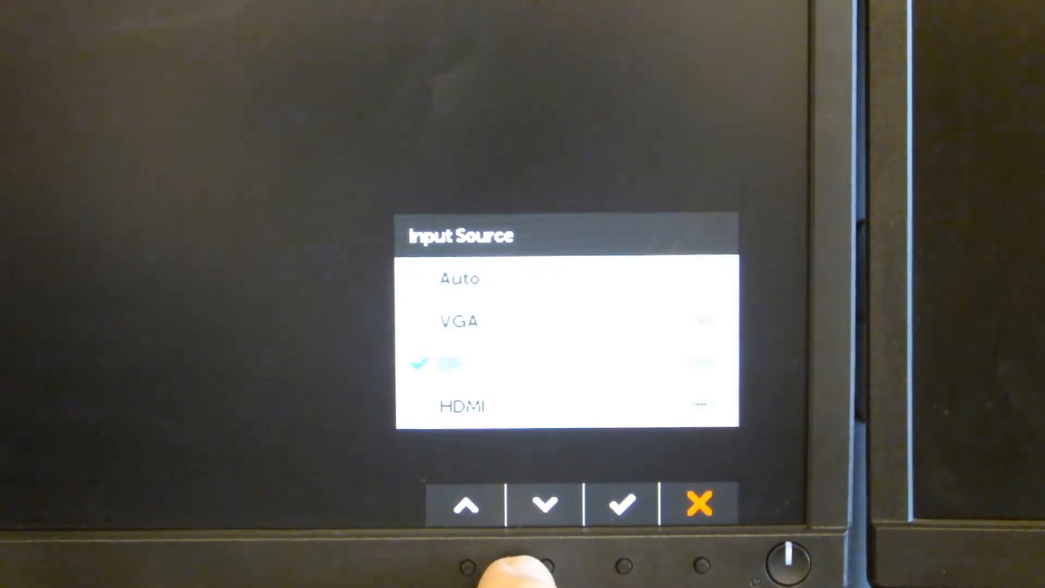
{"action": "left_click", "coordinate": [544, 504]}
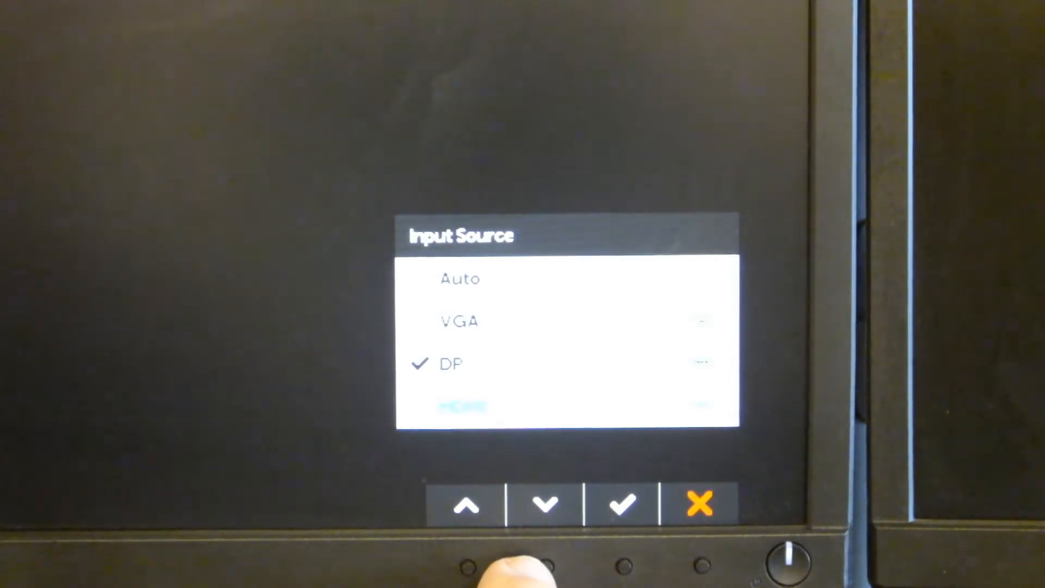
{"action": "left_click", "coordinate": [544, 504]}
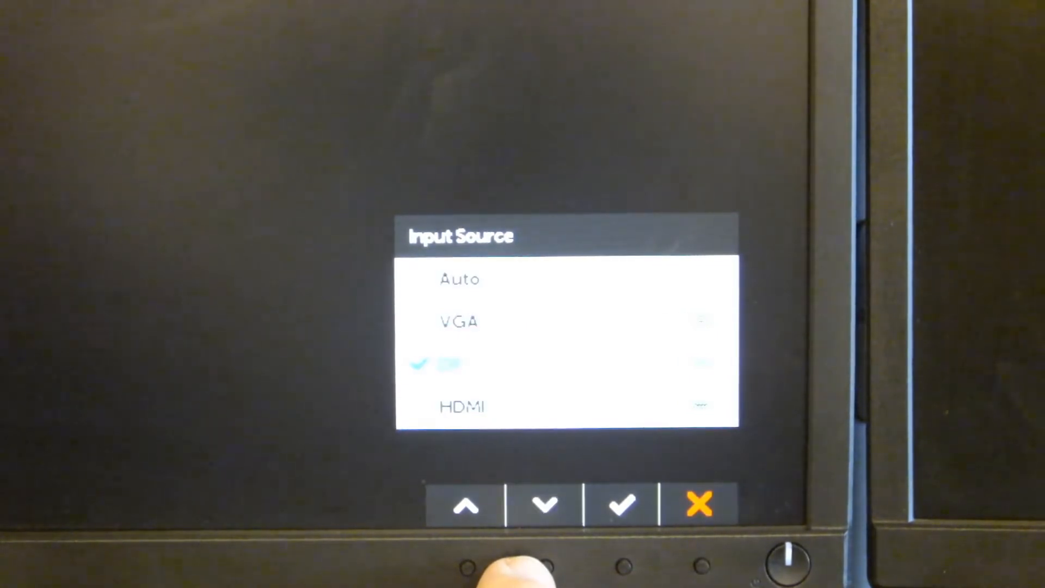